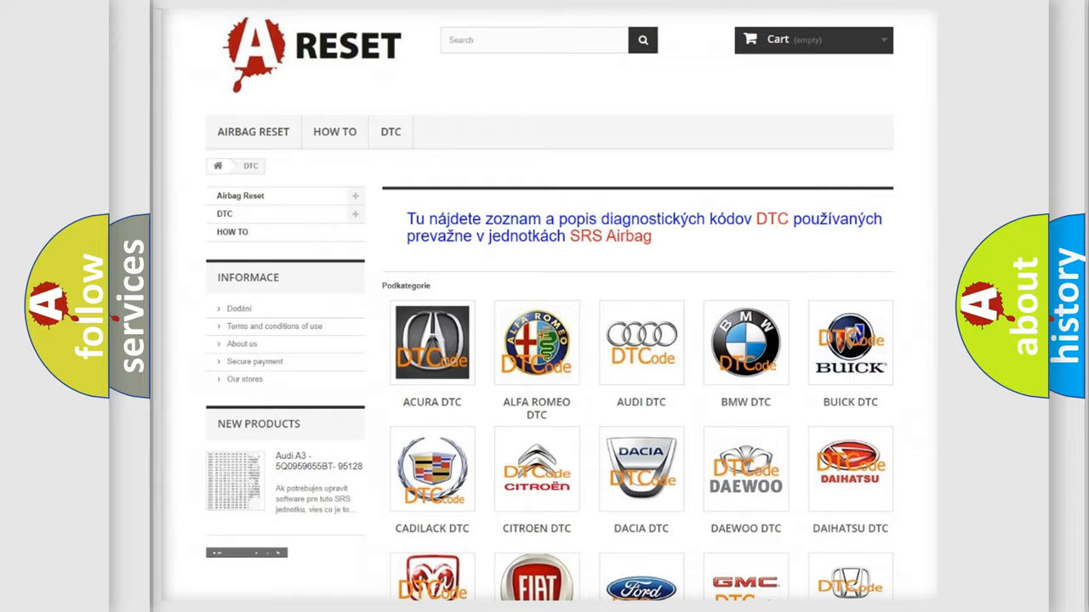
- Select the JEEP DTC tile from the brand grid to display its diagnostic trouble code table
{"action": "scroll", "scroll_direction": "down", "scroll_amount": 3}
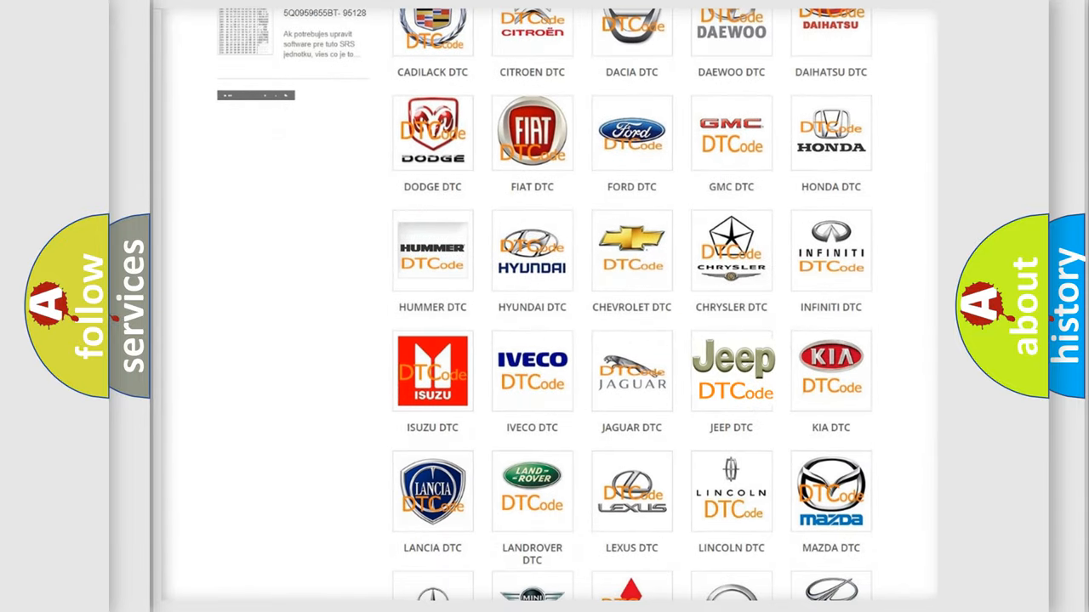
{"action": "left_click", "coordinate": [731, 371]}
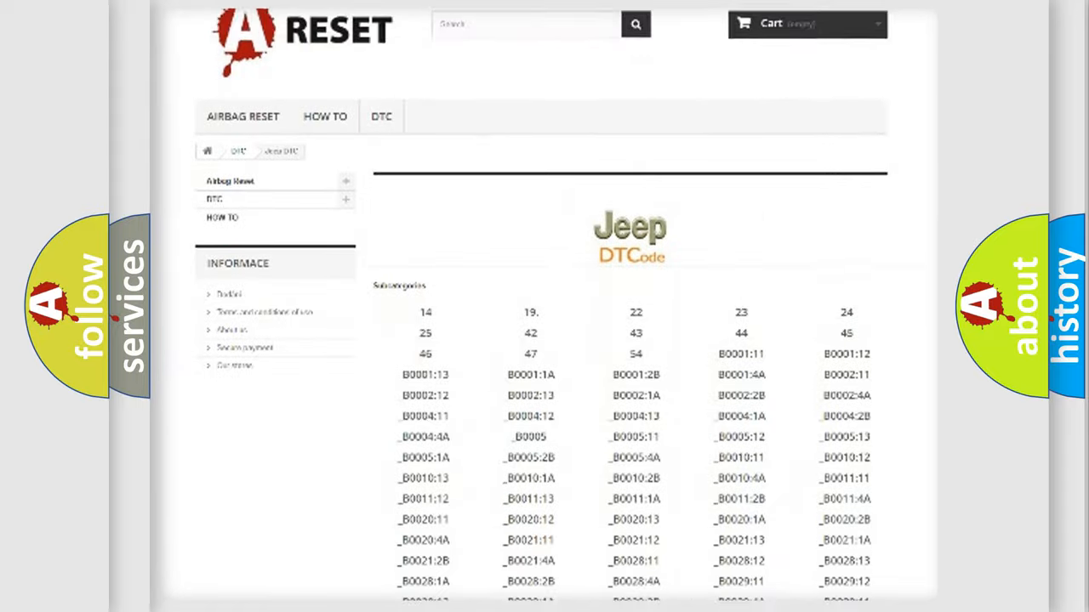
{"action": "scroll", "scroll_direction": "down", "scroll_amount": 3}
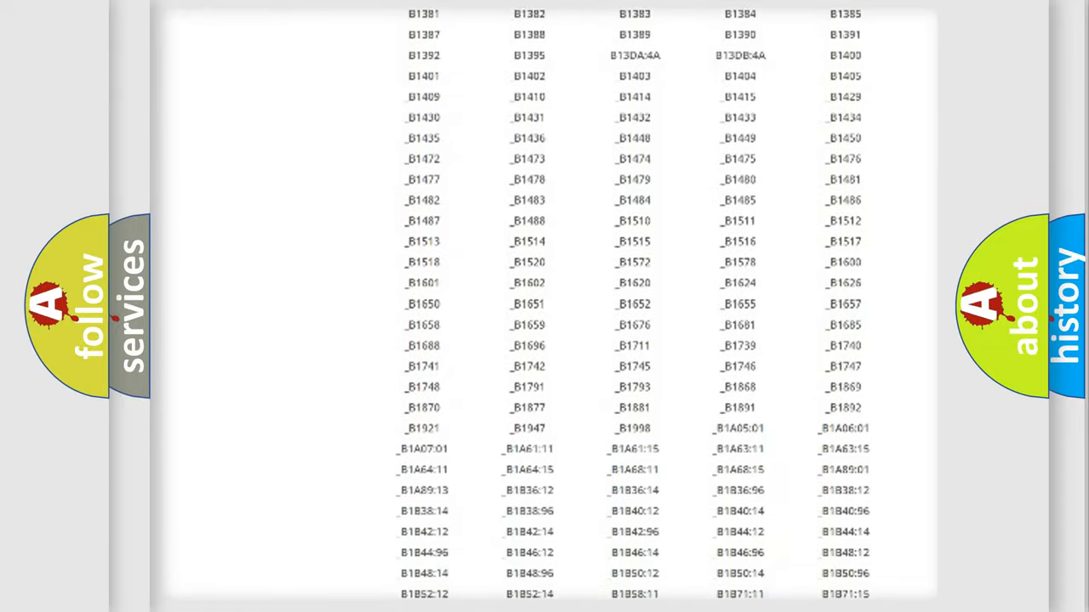
{"action": "scroll", "scroll_direction": "up", "scroll_amount": 3}
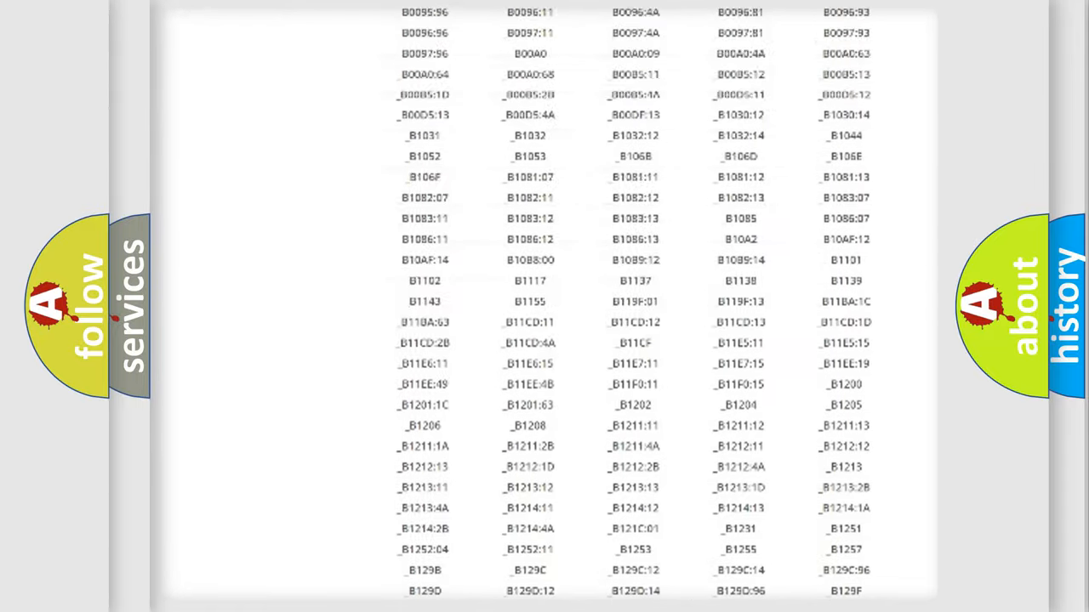
{"action": "scroll", "scroll_direction": "up", "scroll_amount": 3}
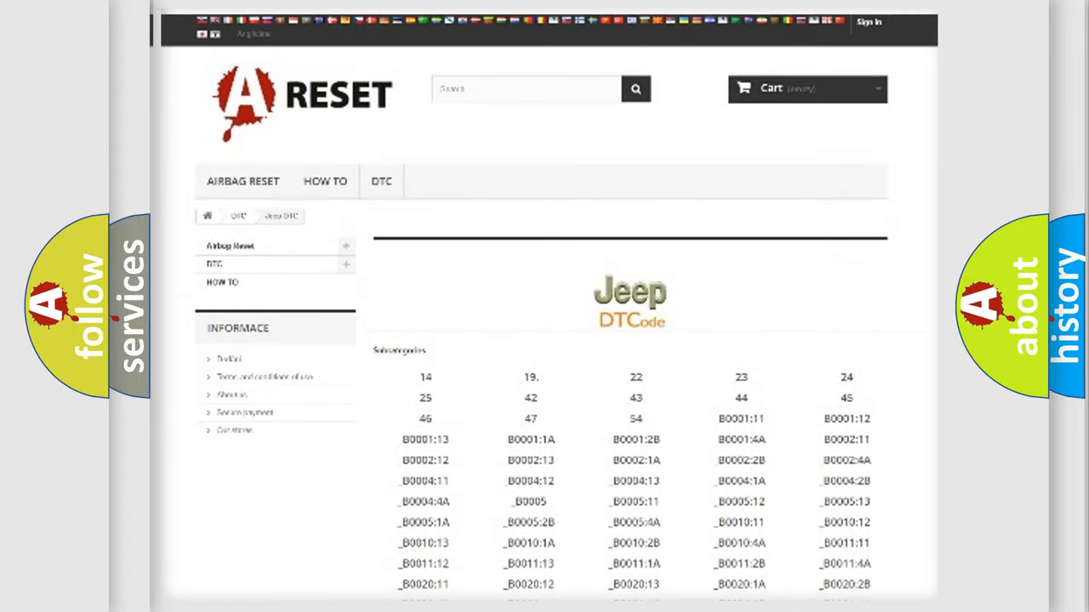